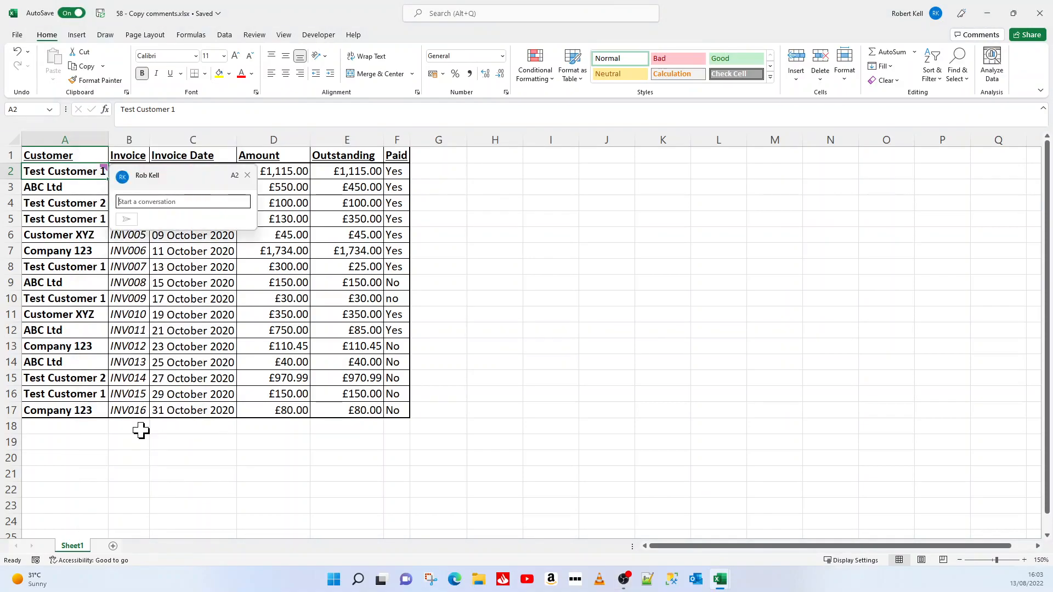
Post the comment 'A new comment for this cell' on Test Customer 1 in A2.
text(A new comment for this ce)
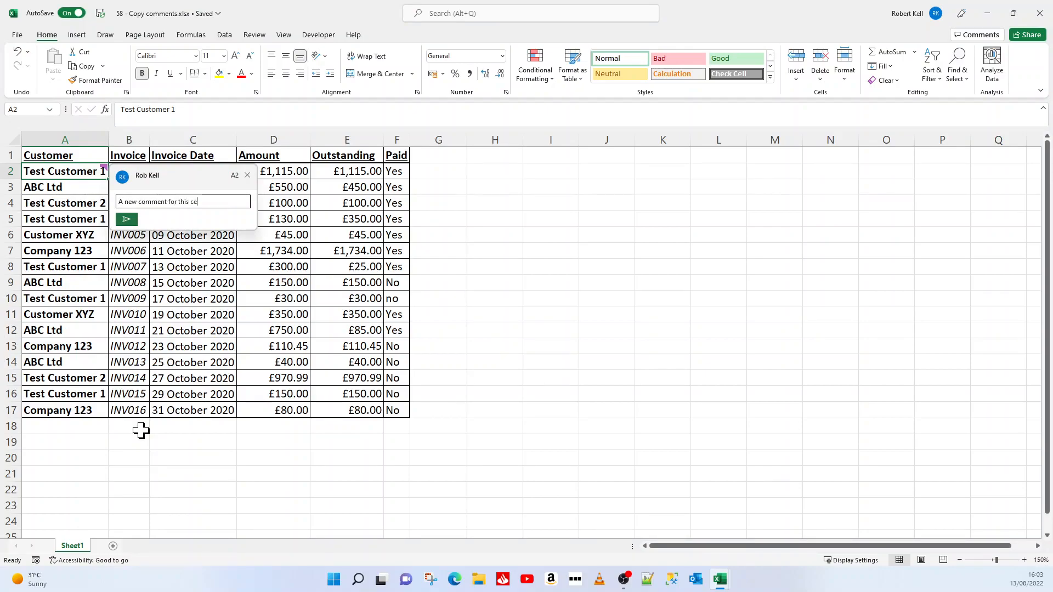
text(ll)
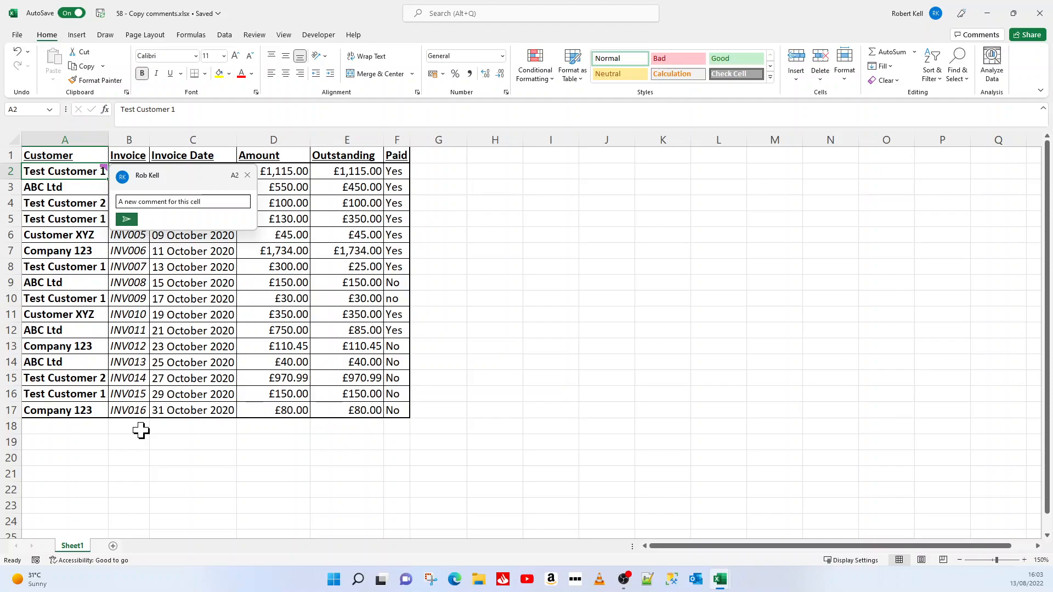
click(126, 219)
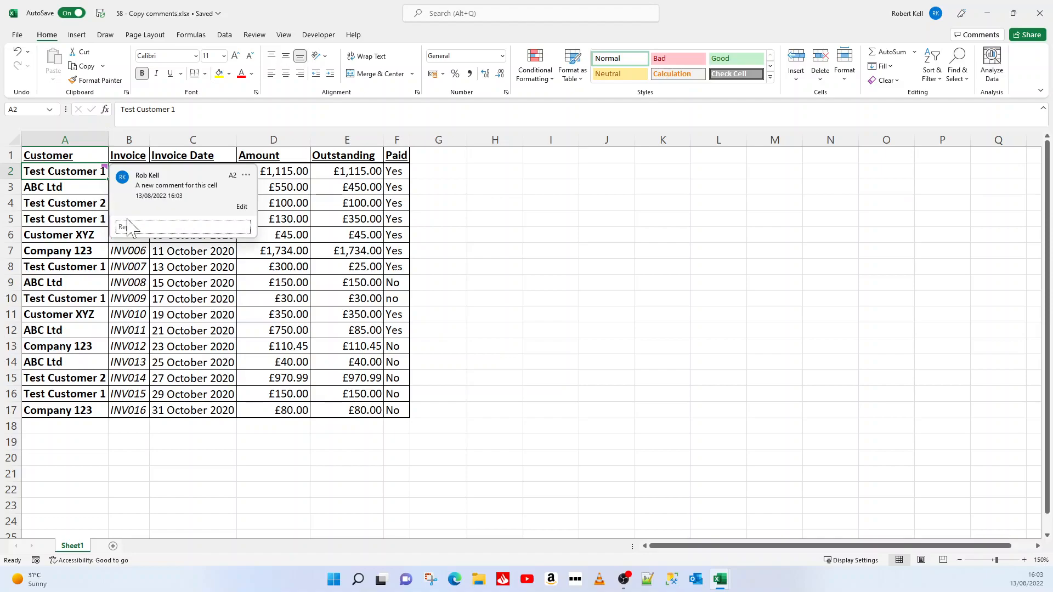
click(43, 282)
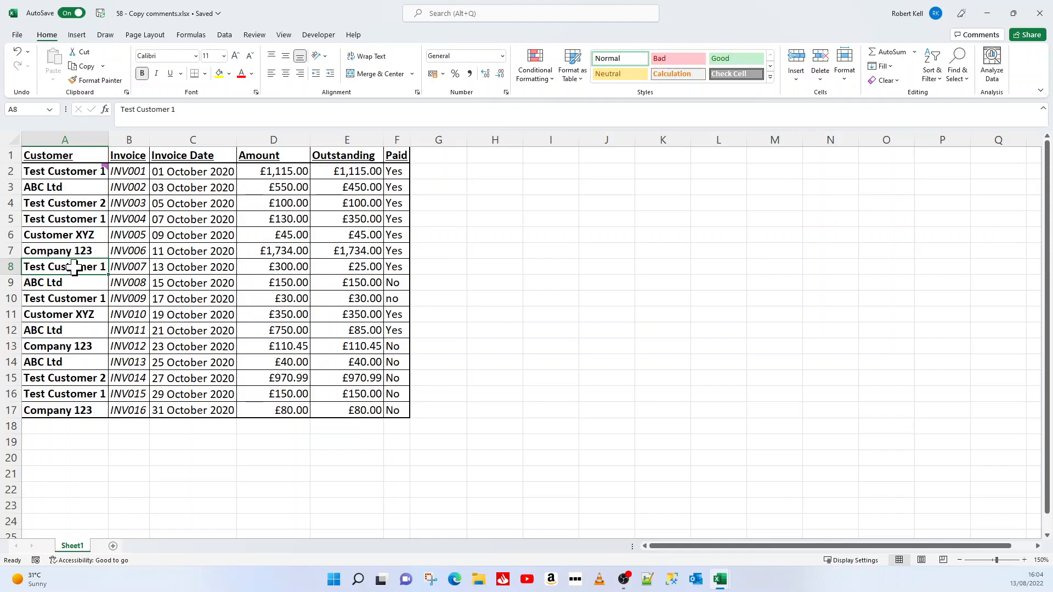
mouse_move(73, 171)
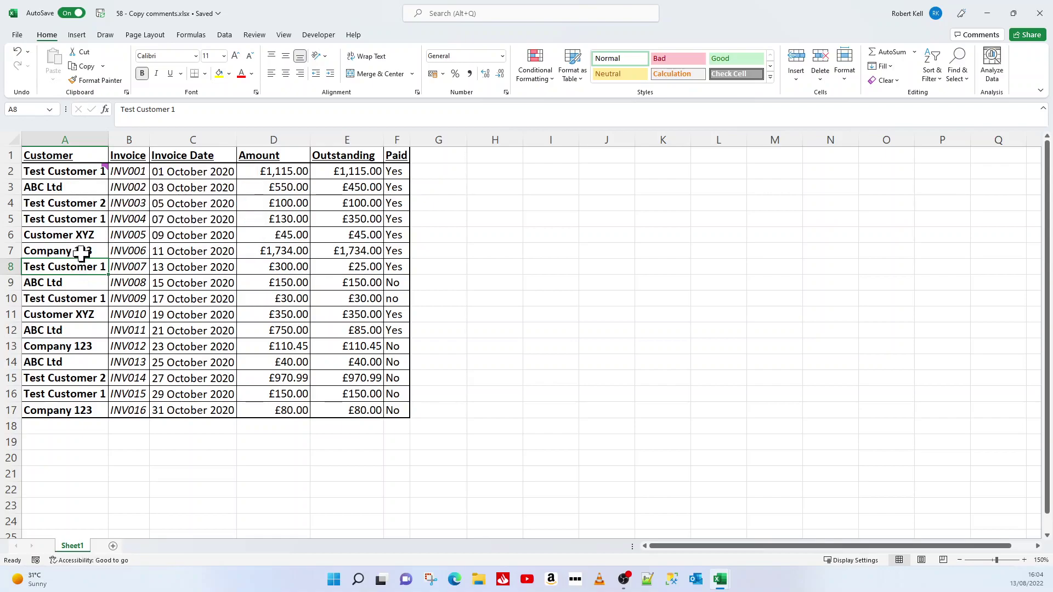
Select the commented Test Customer 1 cell A2 and copy it.
click(64, 171)
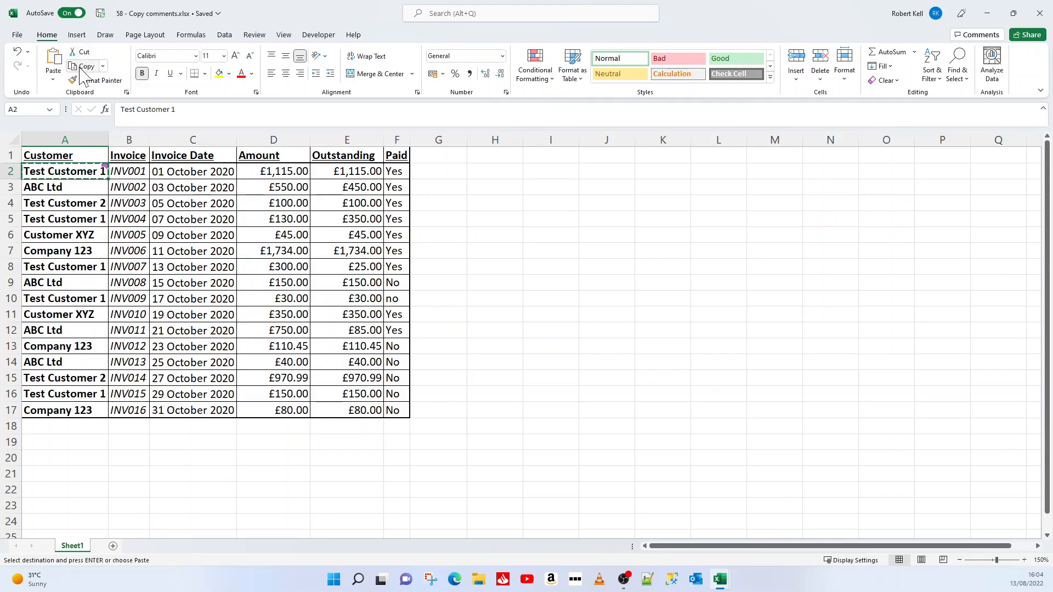
Open the Paste Special dialog for the Company 123 cell A7.
click(57, 250)
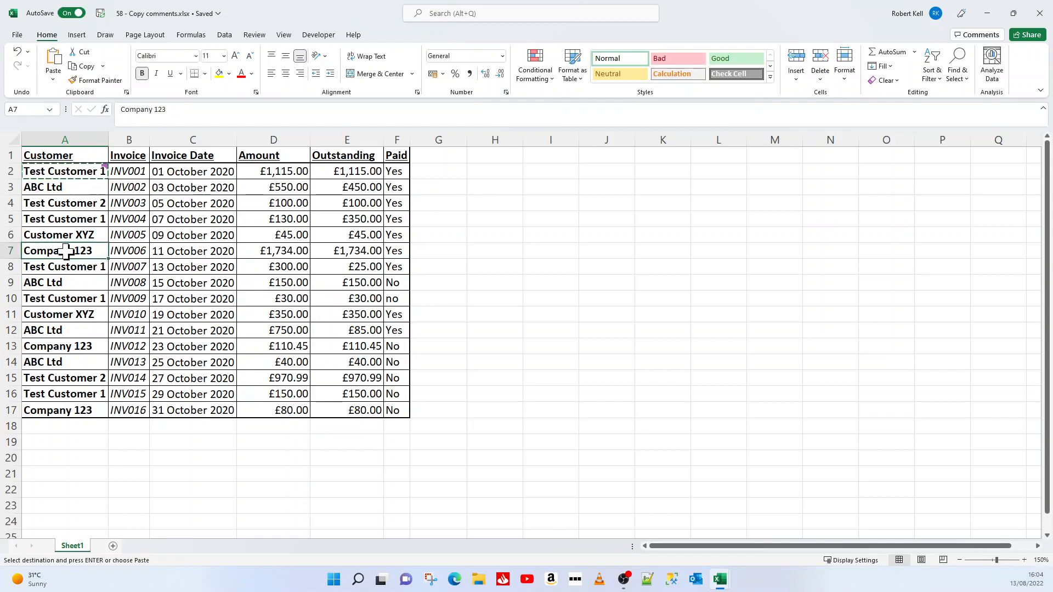
right_click(63, 250)
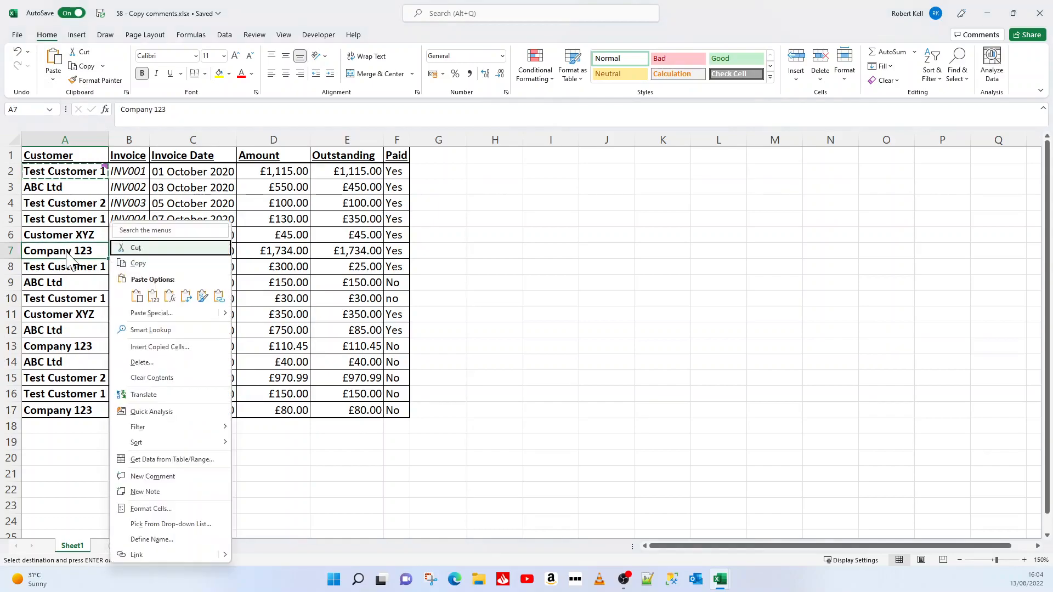
mouse_move(186, 325)
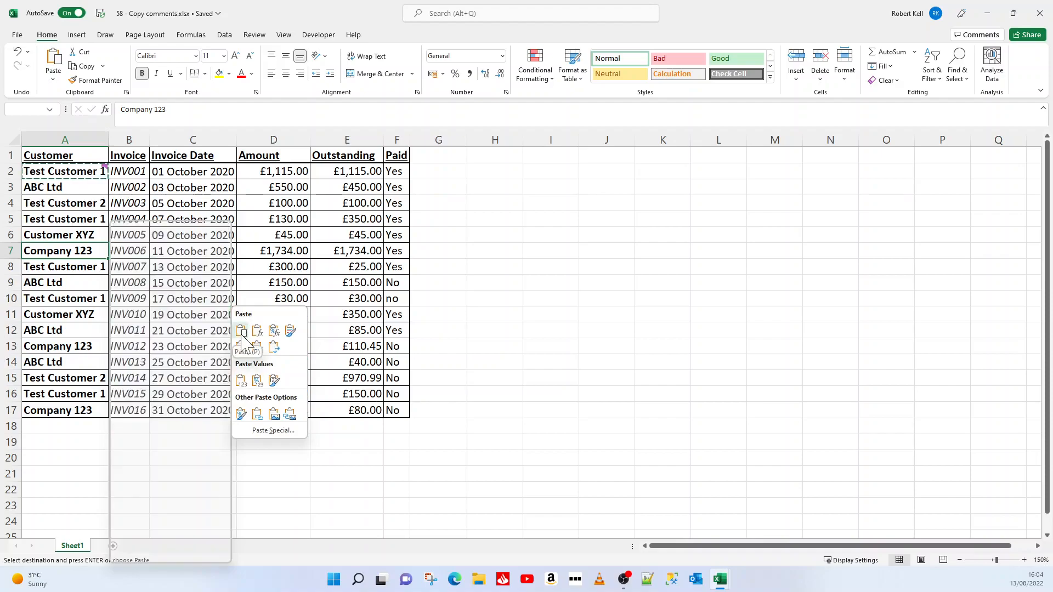
mouse_move(290, 330)
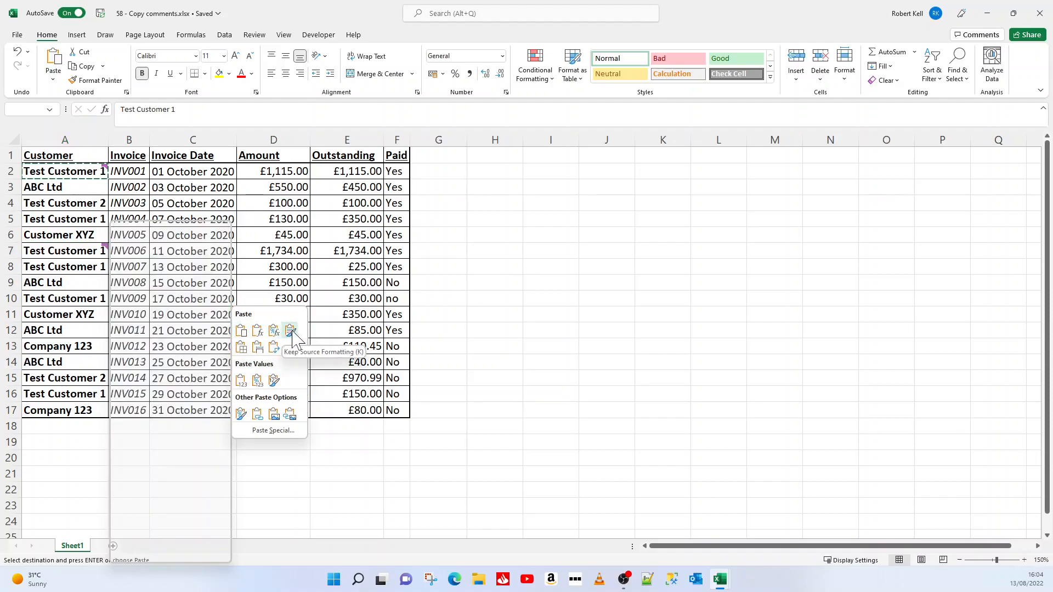
right_click(59, 250)
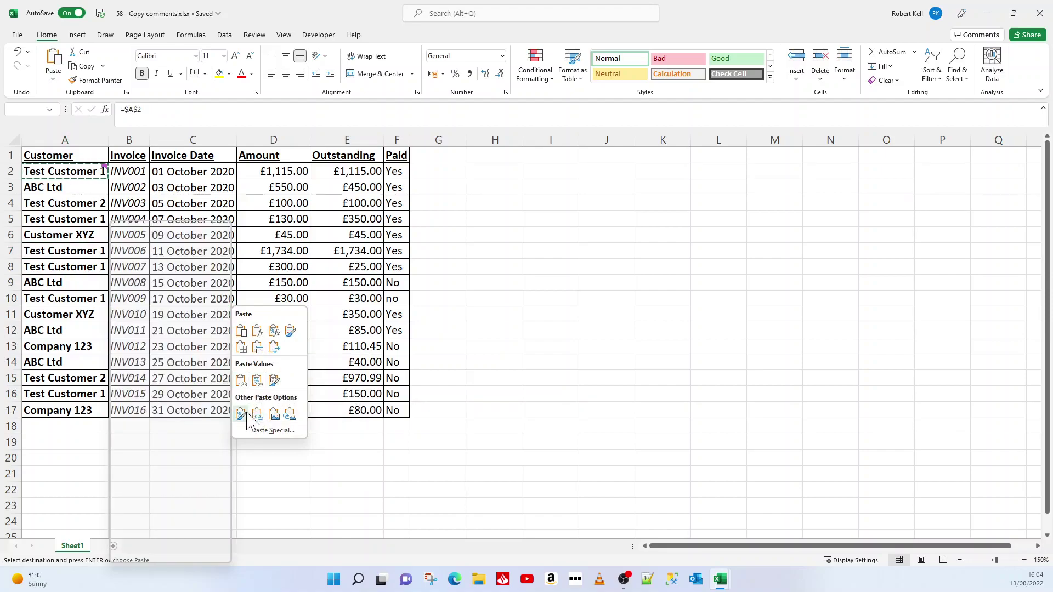
mouse_move(289, 414)
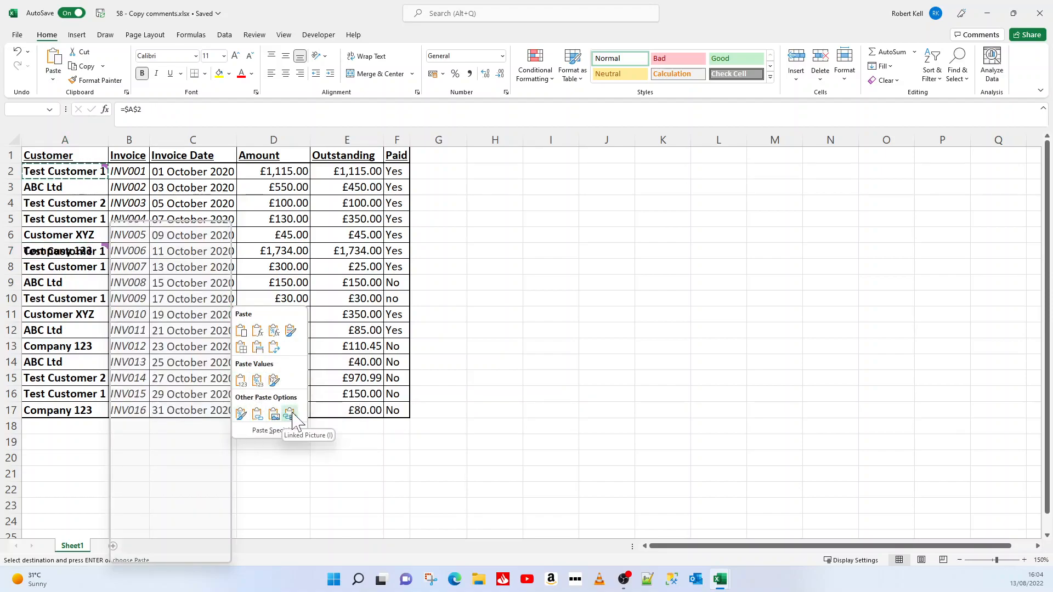
right_click(65, 250)
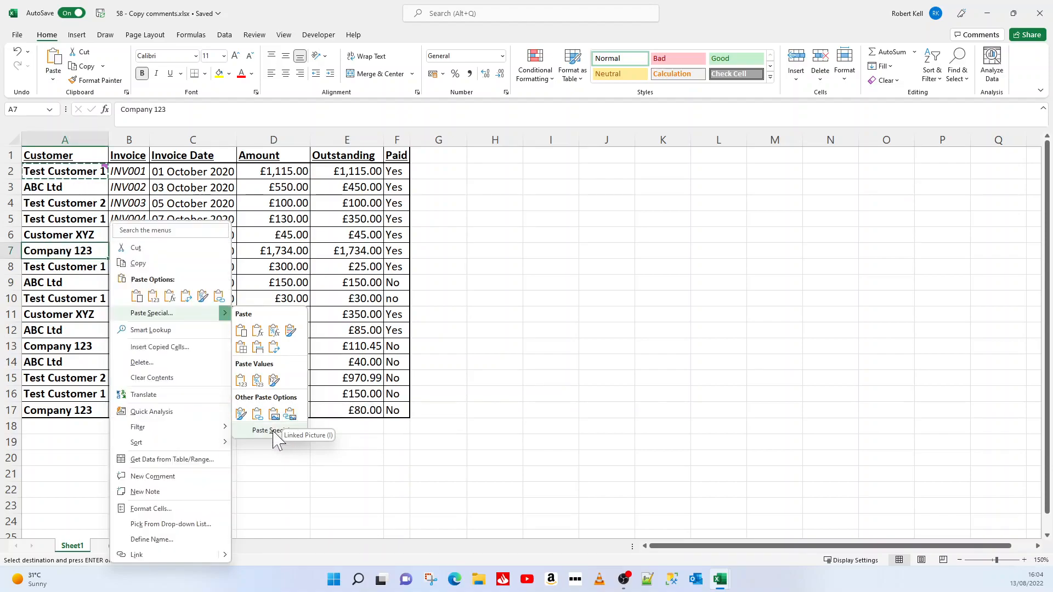
mouse_move(272, 430)
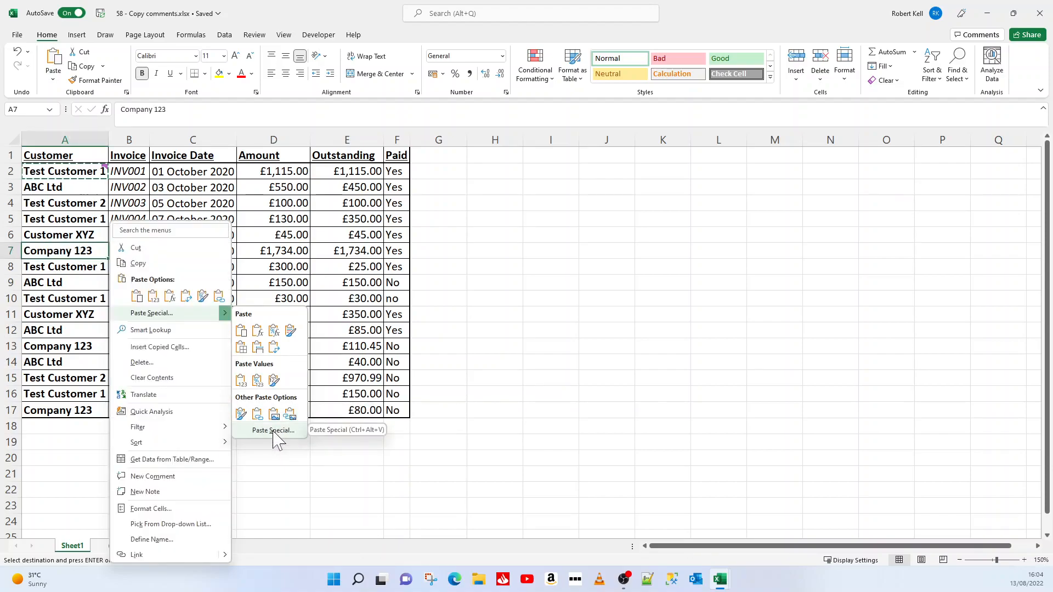
click(272, 430)
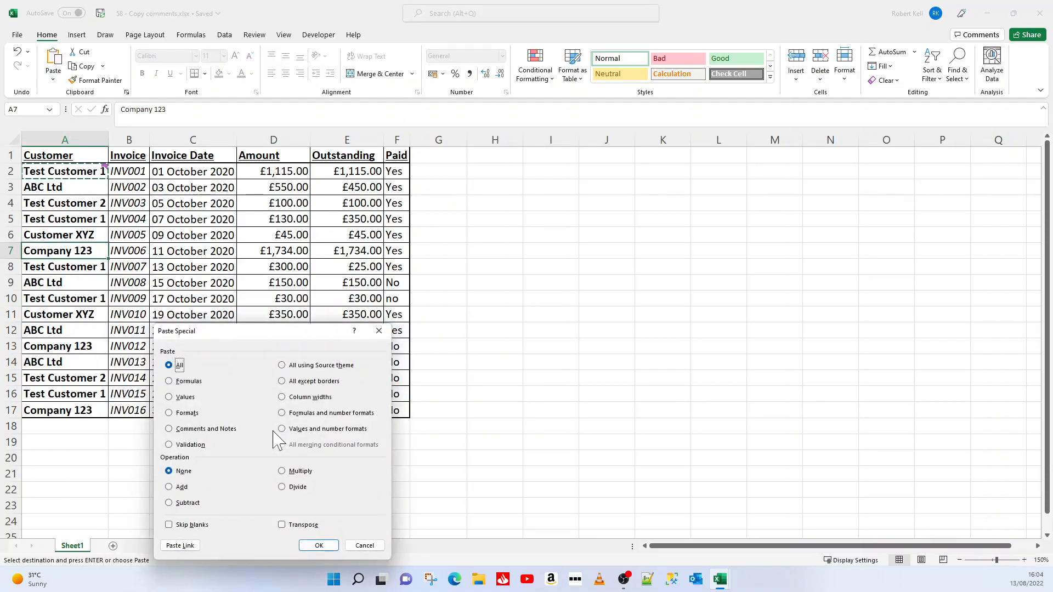
Paste only Comments and Notes onto Company 123 in A7.
click(169, 429)
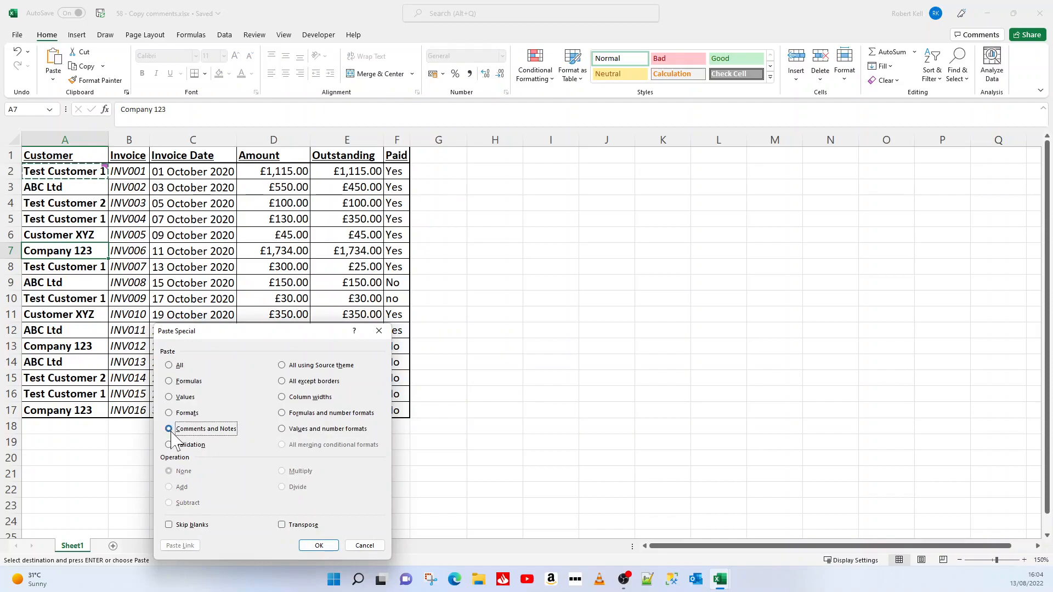
click(318, 545)
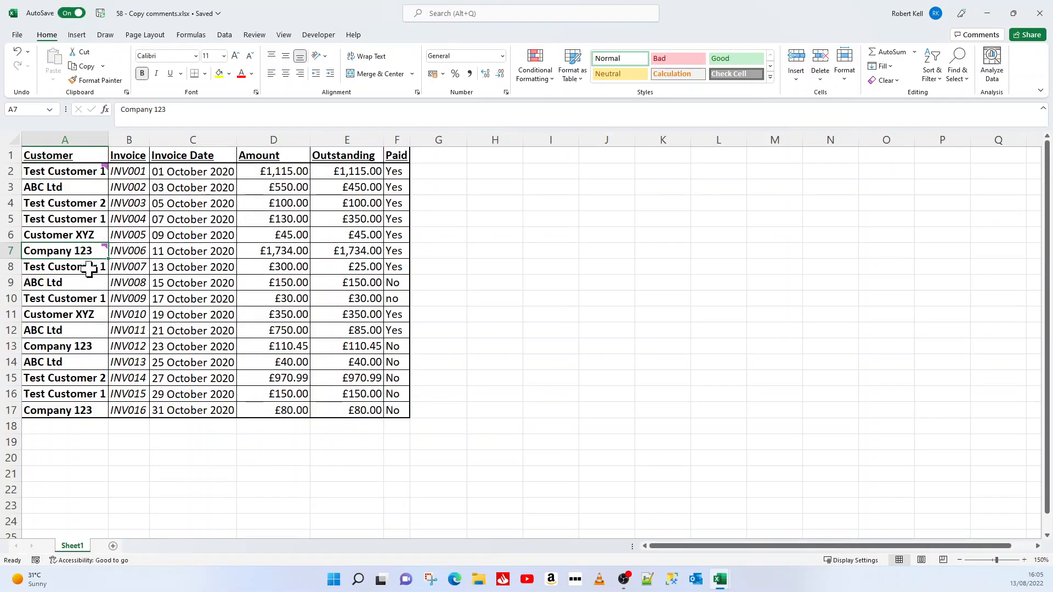
Delete the comments from Company 123 (A7) and Test Customer 1 (A2).
right_click(65, 267)
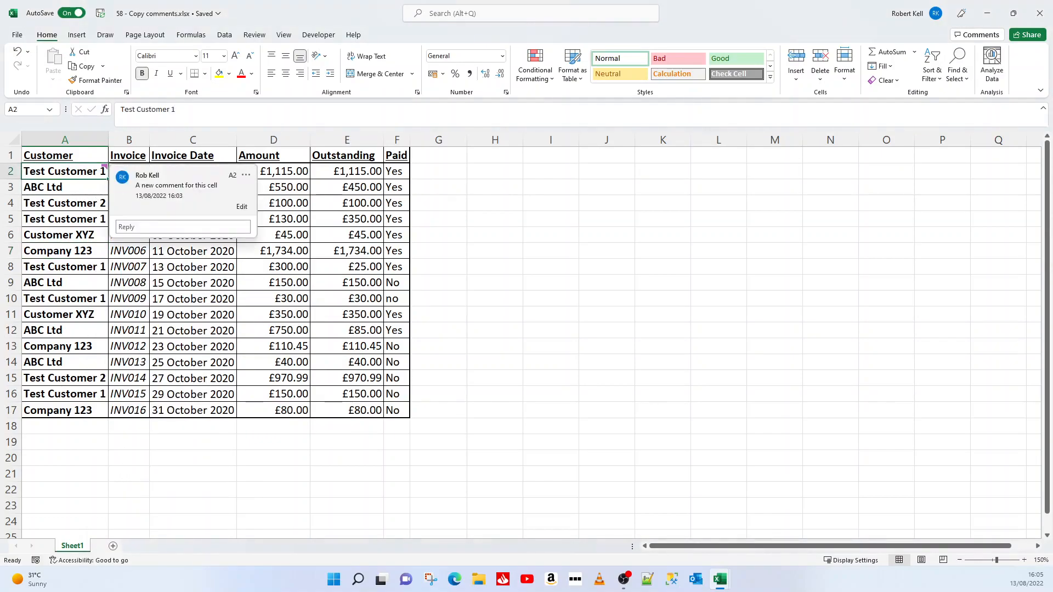
right_click(64, 171)
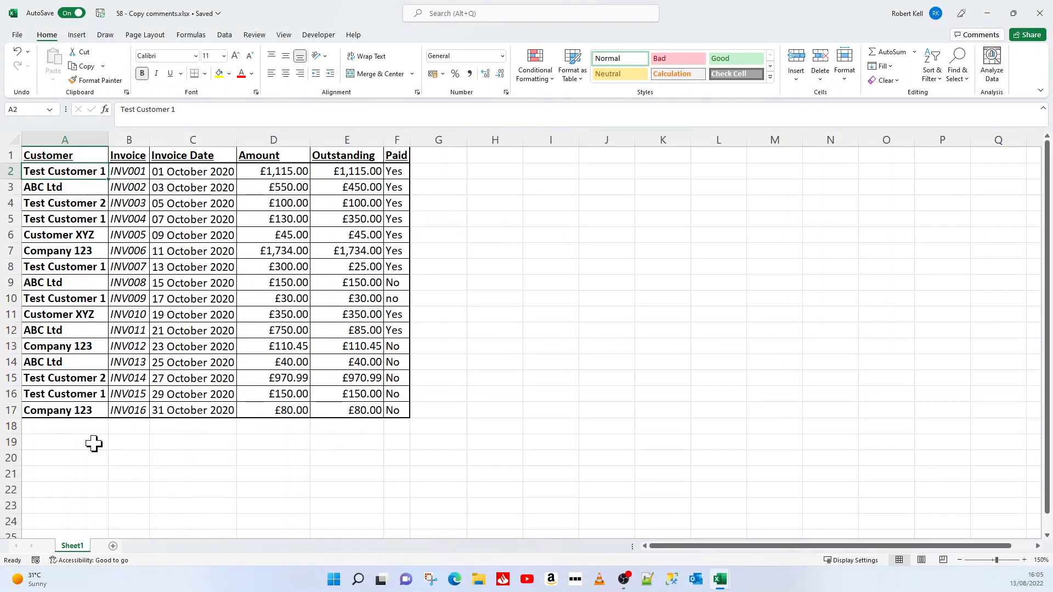
click(193, 250)
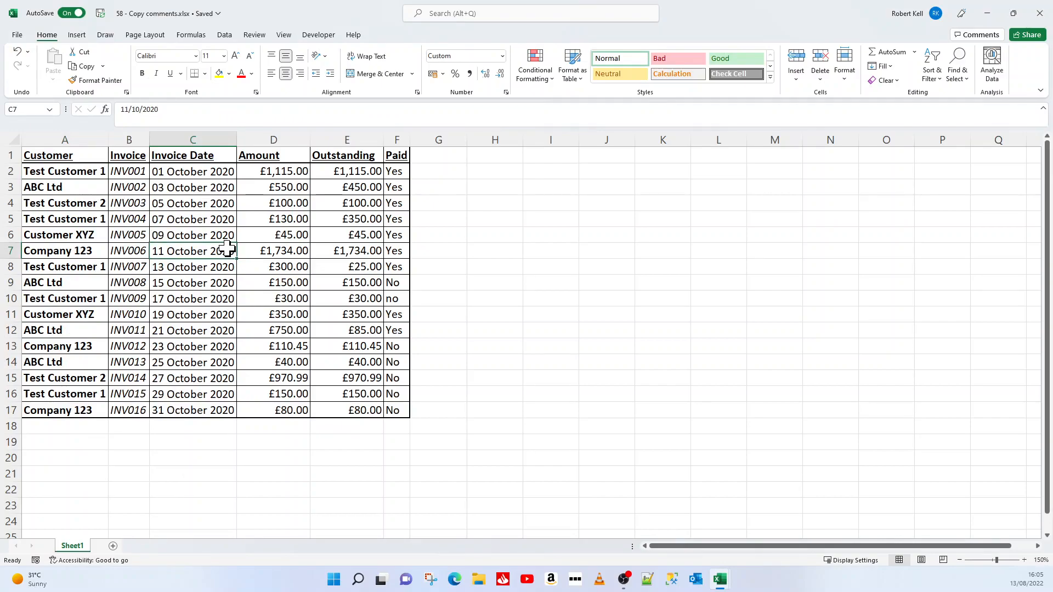
Sort the invoice table by the Paid column so Yes rows come first.
click(396, 171)
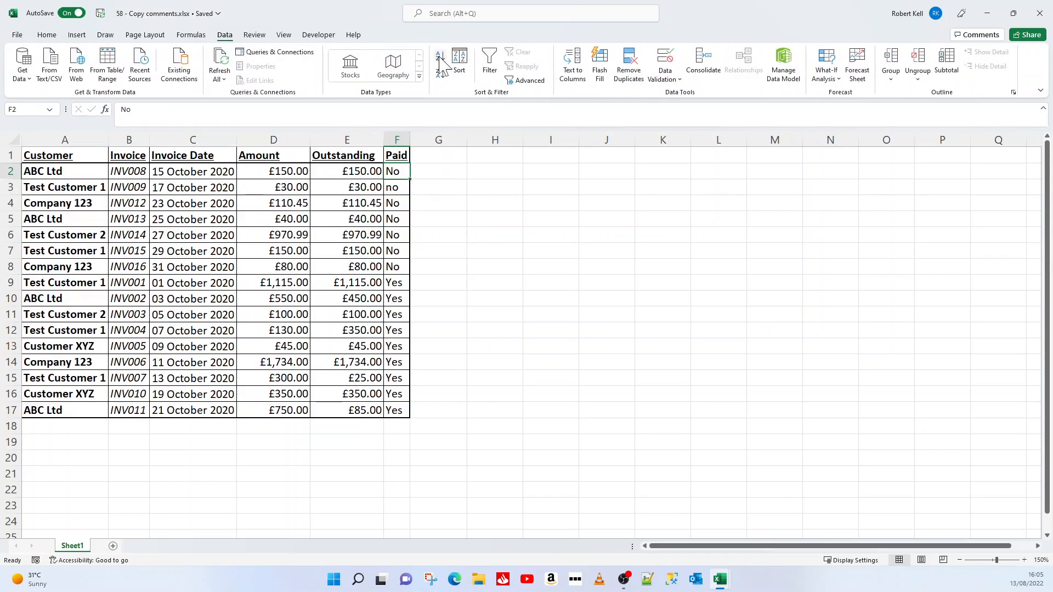
click(439, 72)
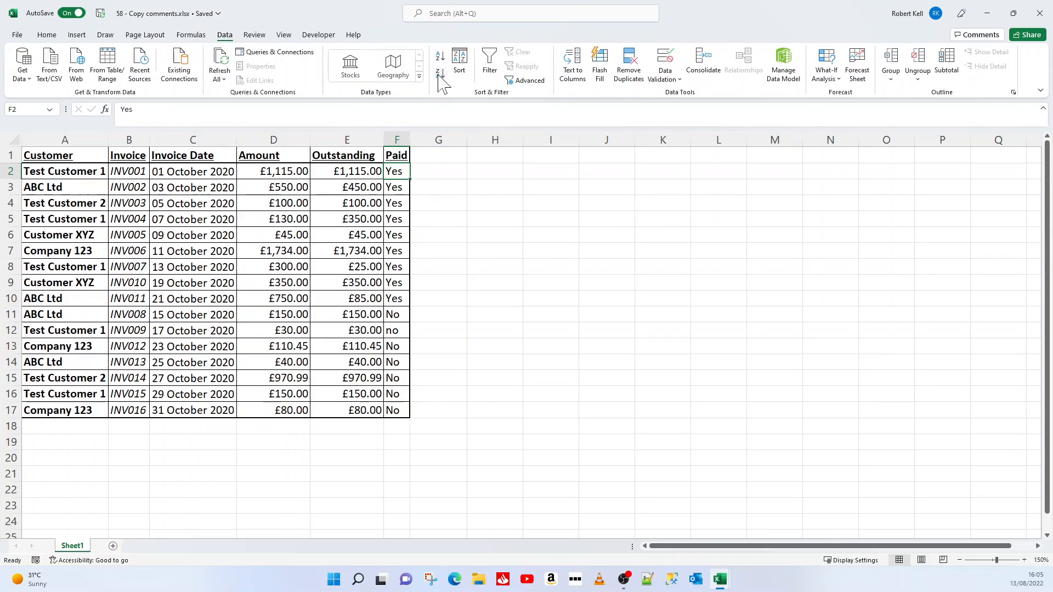
right_click(63, 171)
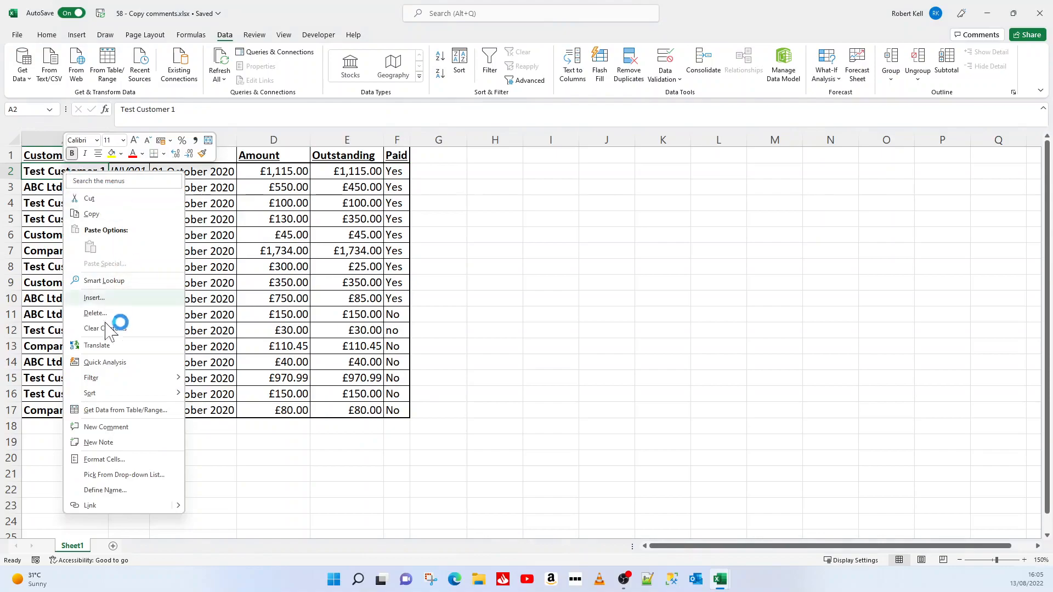
Post an 'It is paid' comment on Test Customer 1 in A2 and copy that cell.
click(106, 427)
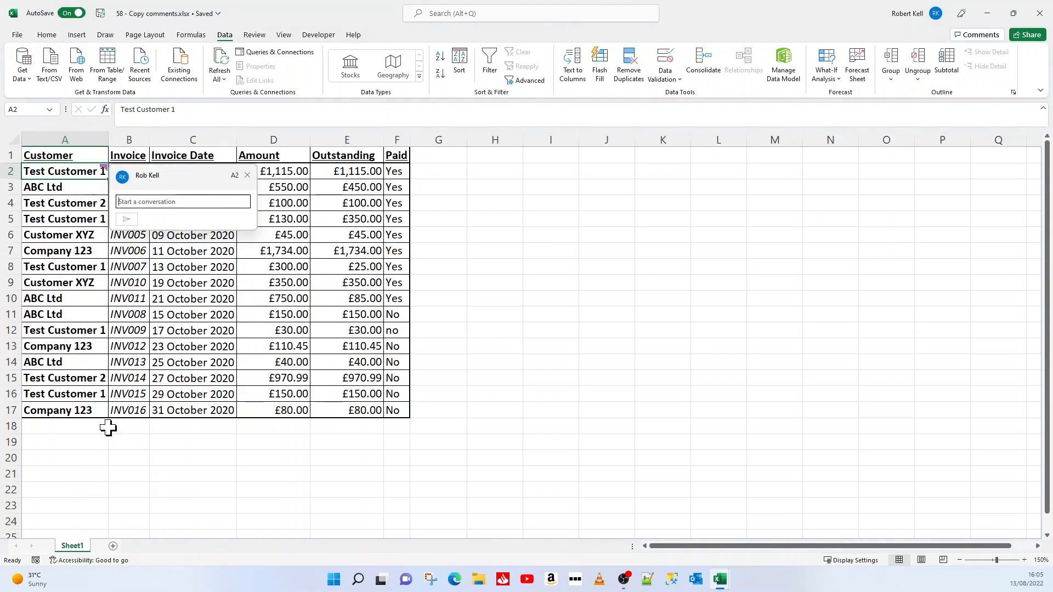
text(It is paid)
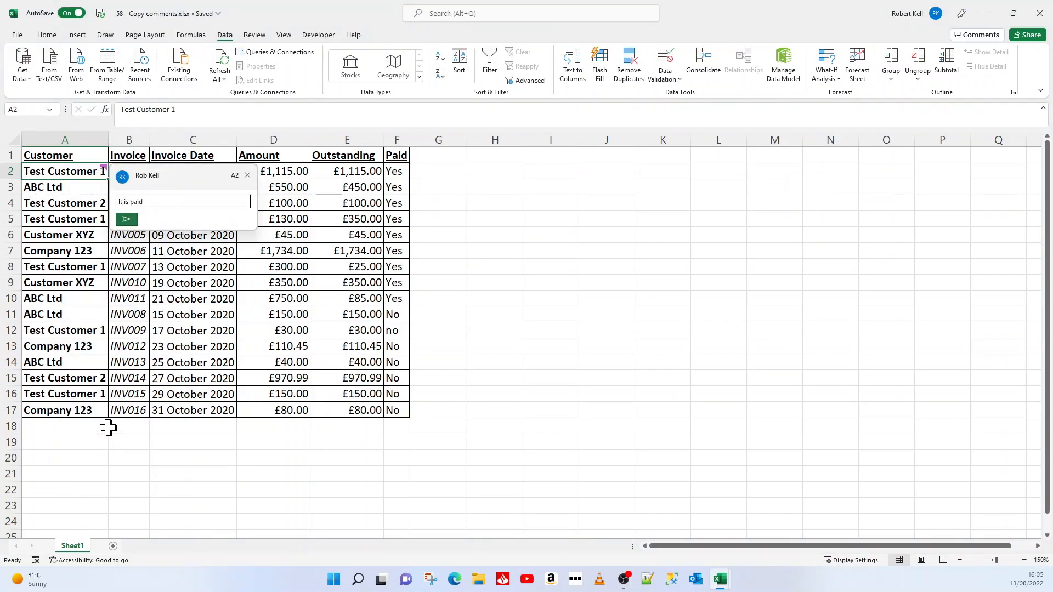
click(193, 315)
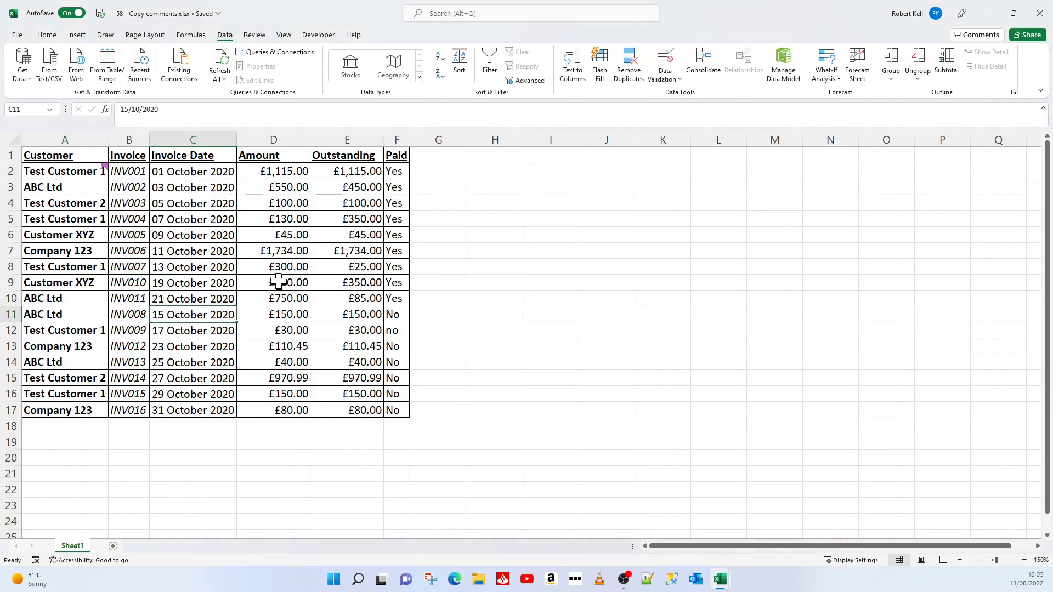
click(64, 171)
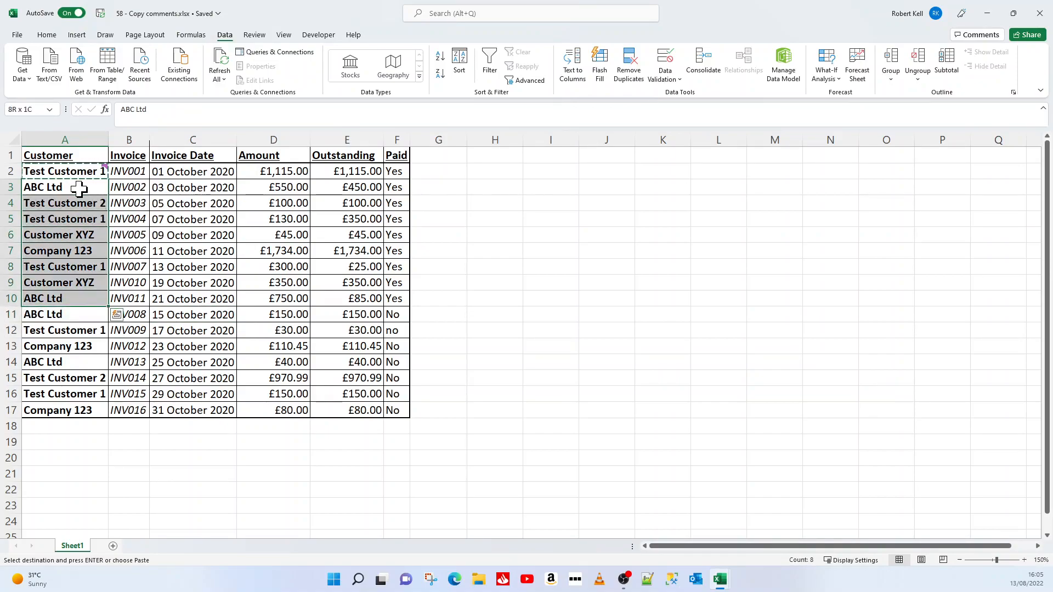
mouse_move(70, 211)
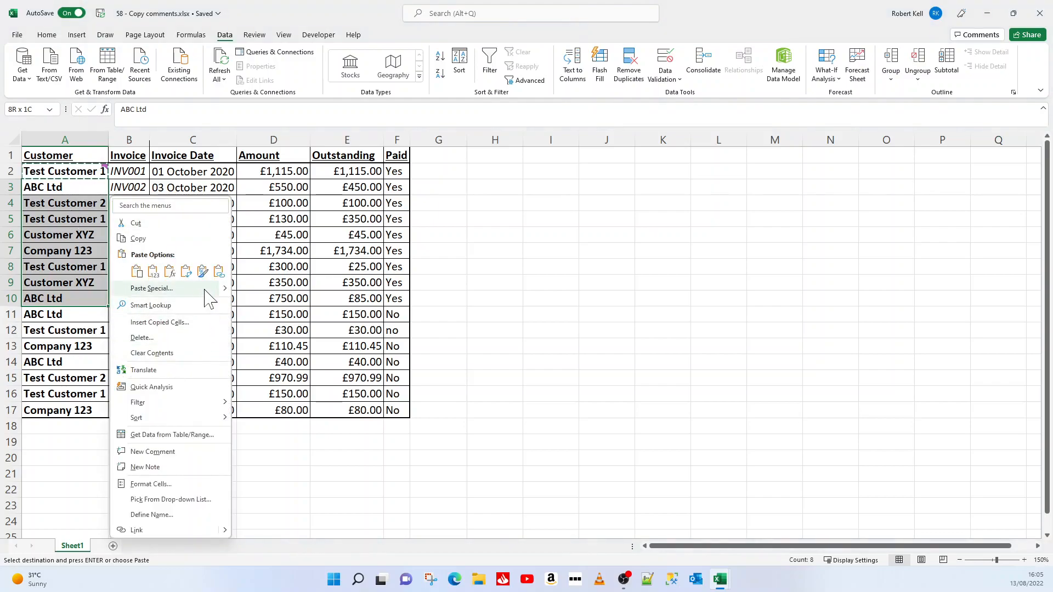
mouse_move(150, 288)
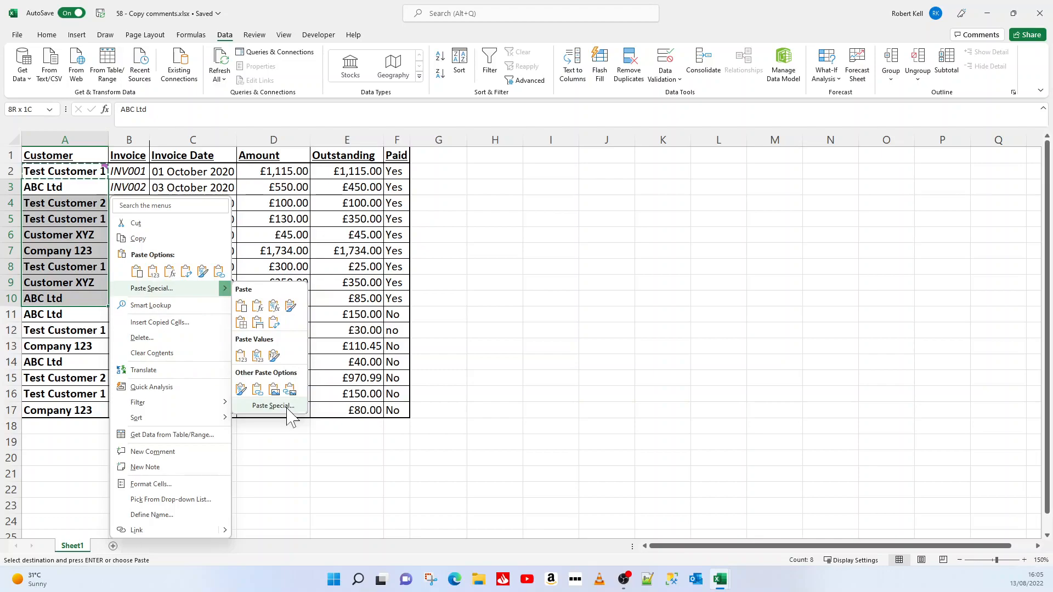
Open the Paste Special dialog for the selected paid customer cells A3:A10.
click(272, 405)
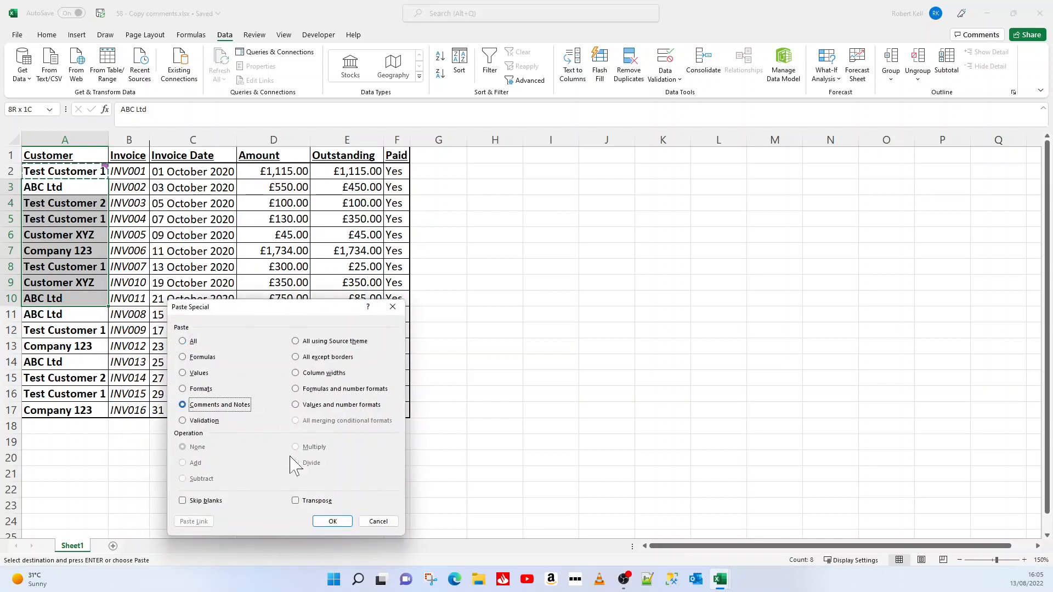
Paste the 'It is paid' comment as Comments and Notes onto rows 3 to 10.
click(331, 521)
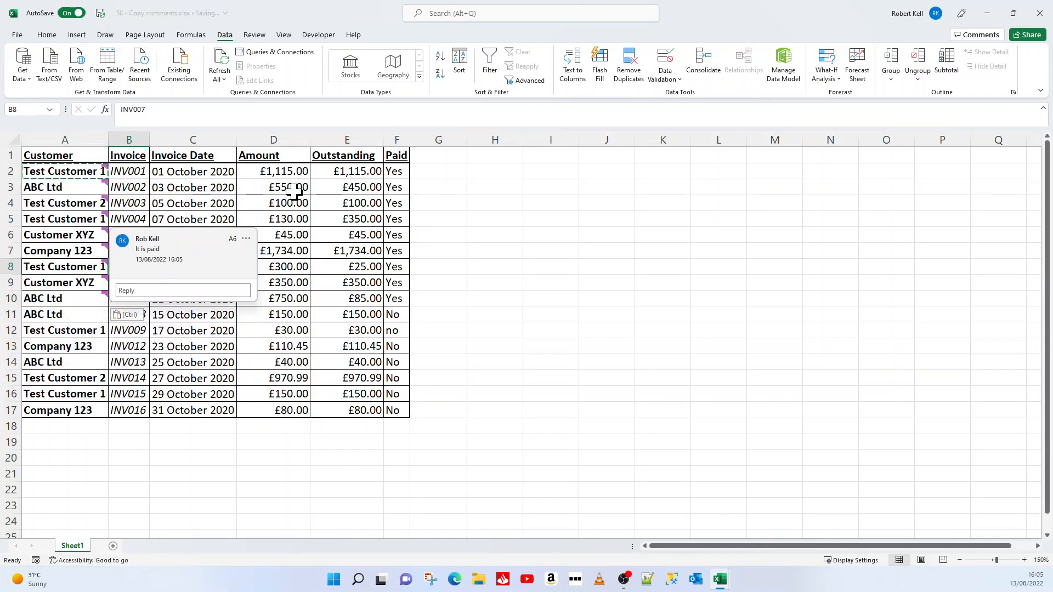
click(274, 188)
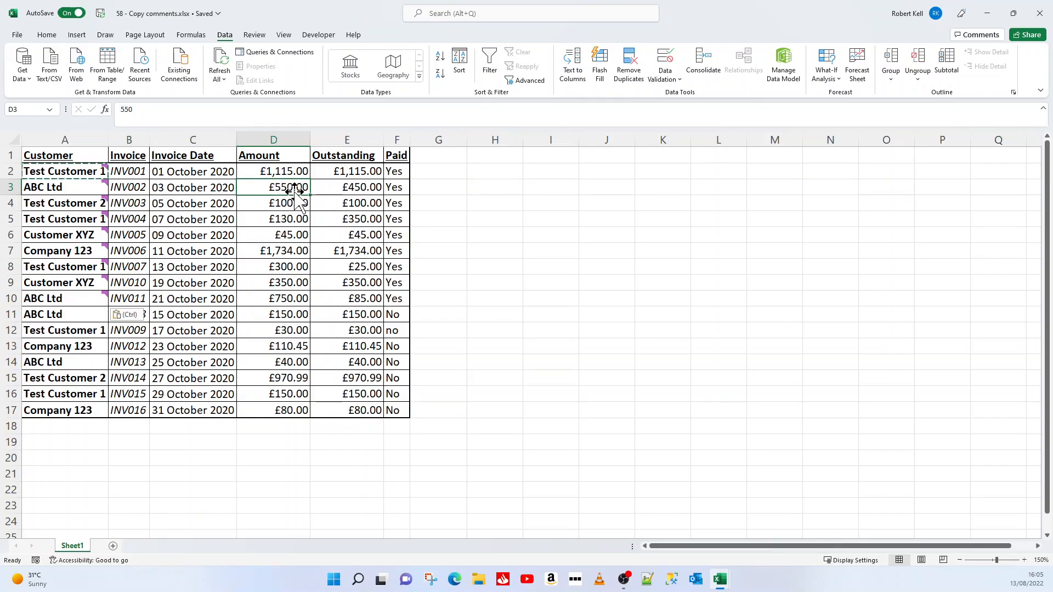
mouse_move(401, 498)
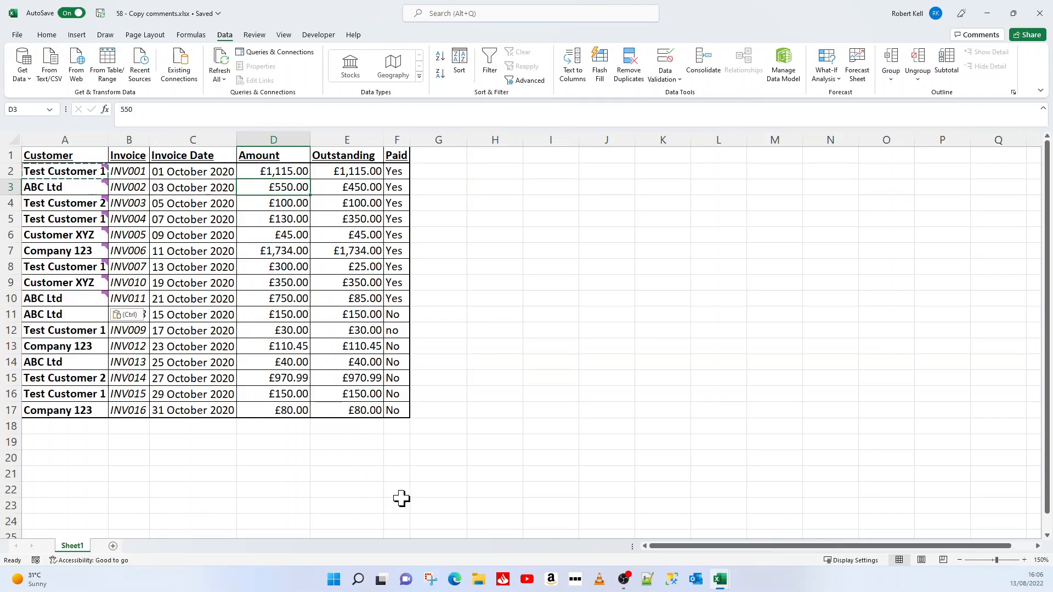